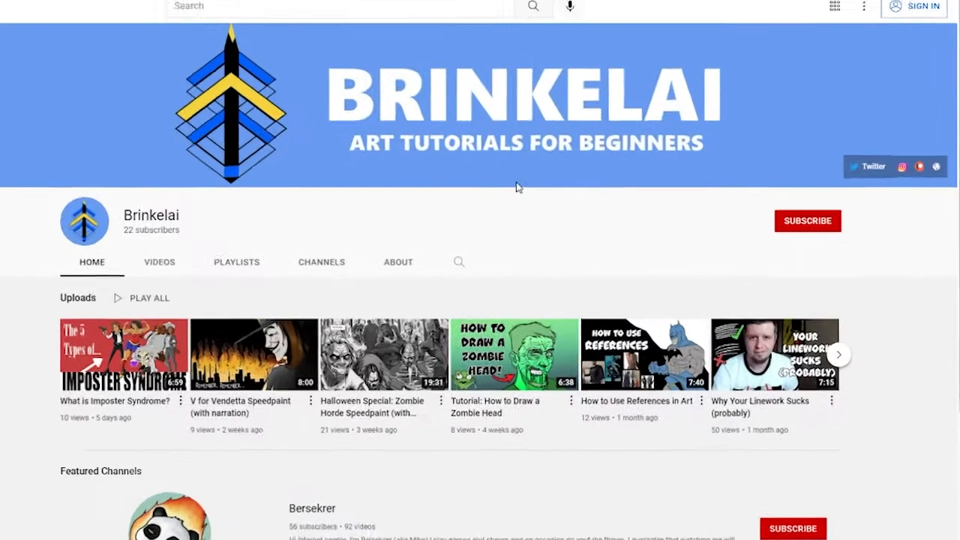
# - Airbrush a soft dark blob beside the gray patch and scatter Sparkle marks below it
pyautogui.click(807, 220)
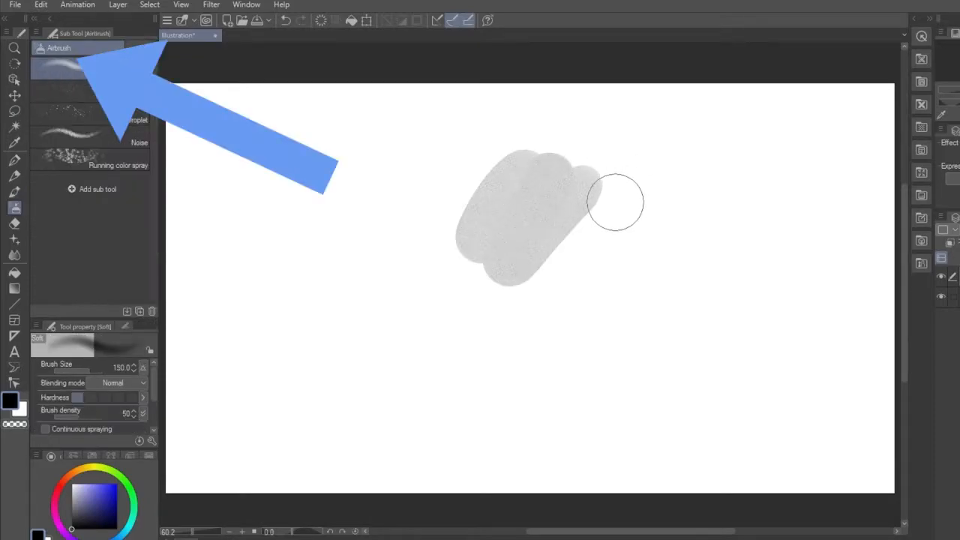
pyautogui.moveTo(614, 202); pyautogui.dragTo(645, 285)
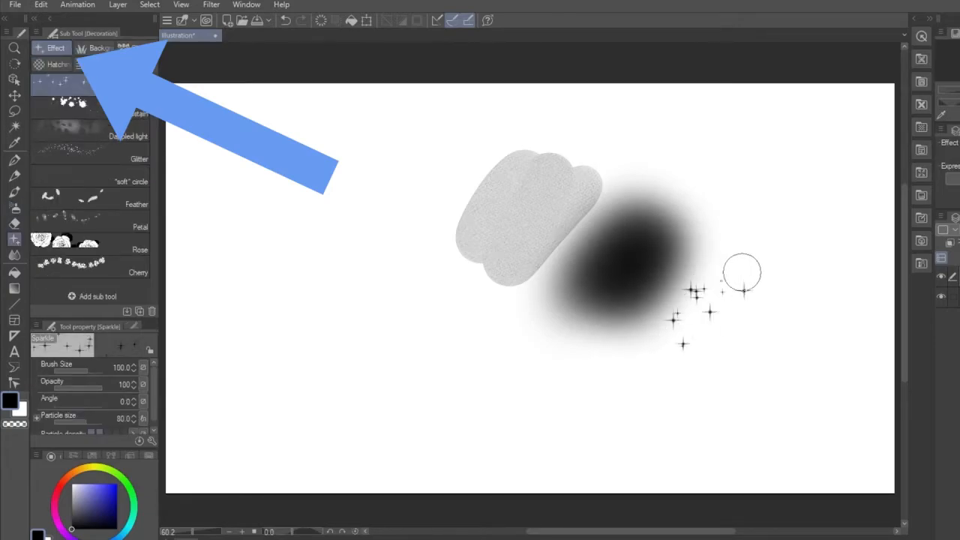
pyautogui.moveTo(742, 270); pyautogui.dragTo(765, 345)
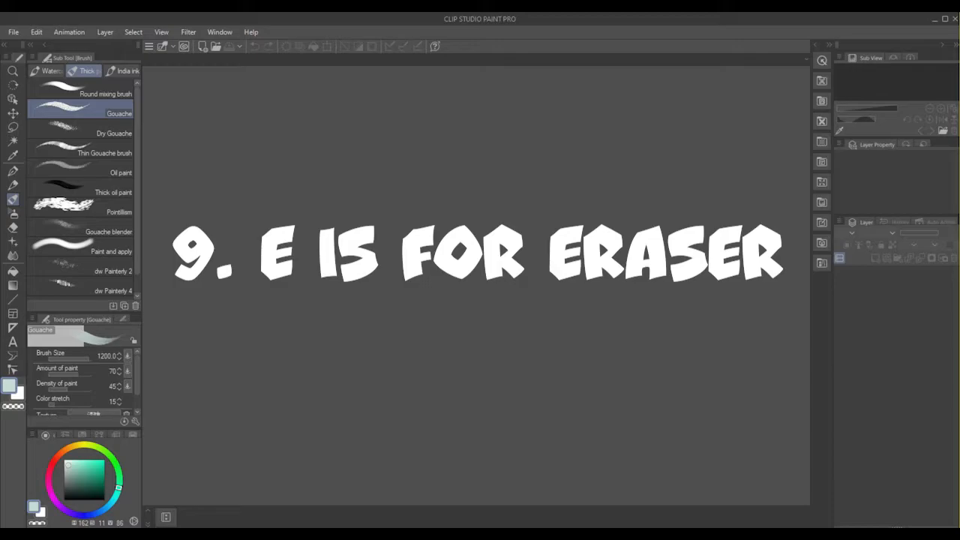
# - Wipe the left group of test strokes with the Snap eraser (E)
pyautogui.press('e')
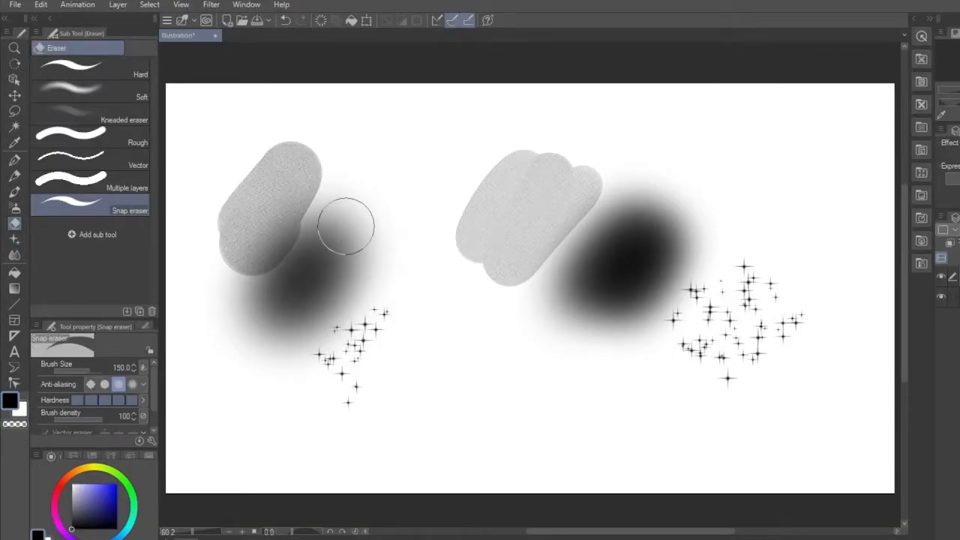
pyautogui.moveTo(345, 225); pyautogui.dragTo(260, 146)
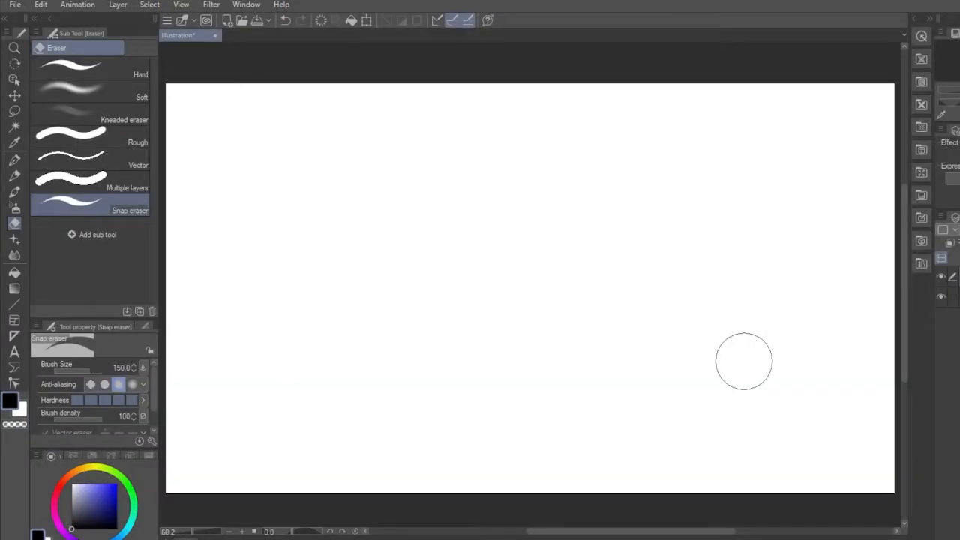
pyautogui.moveTo(661, 265)
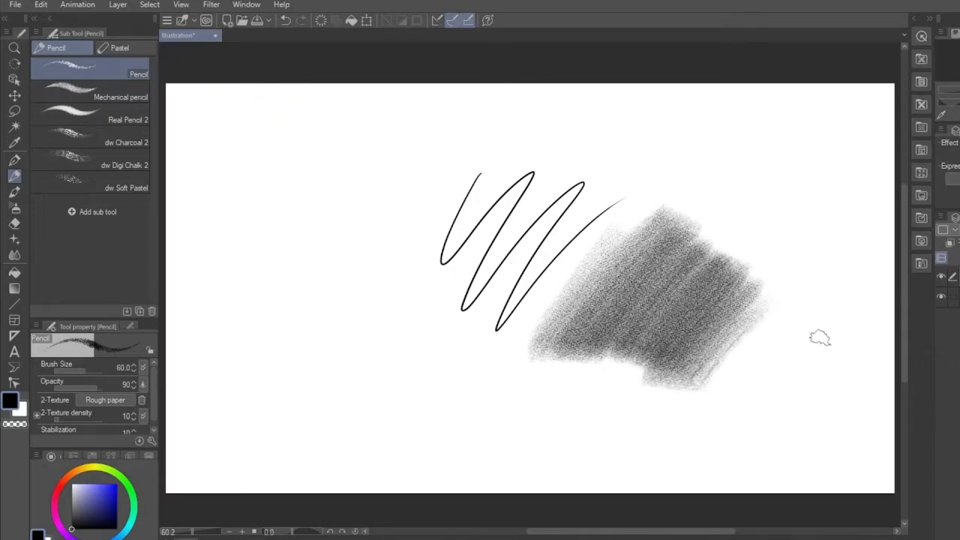
# - Sample a colour from the canvas with the Eyedropper and shade a grainy pencil patch
pyautogui.click(14, 142)
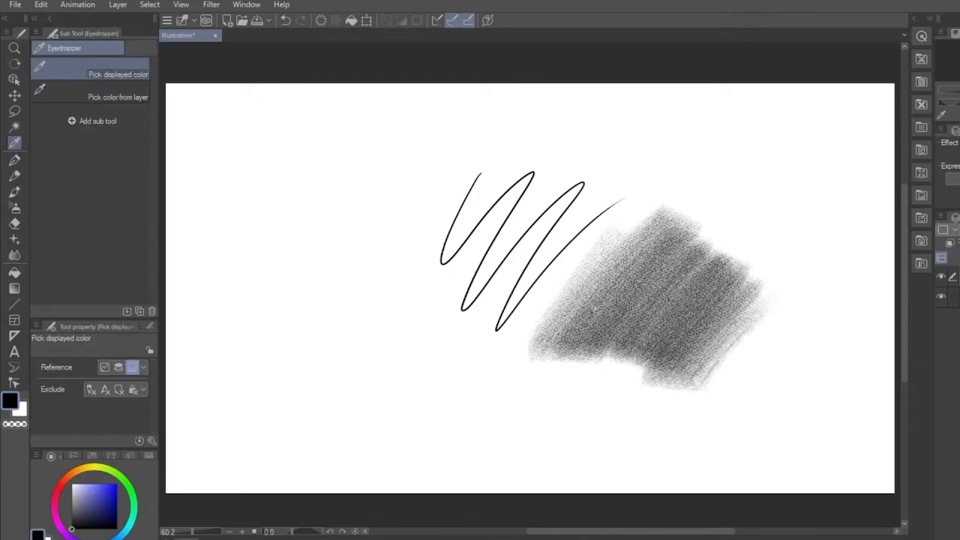
pyautogui.click(14, 160)
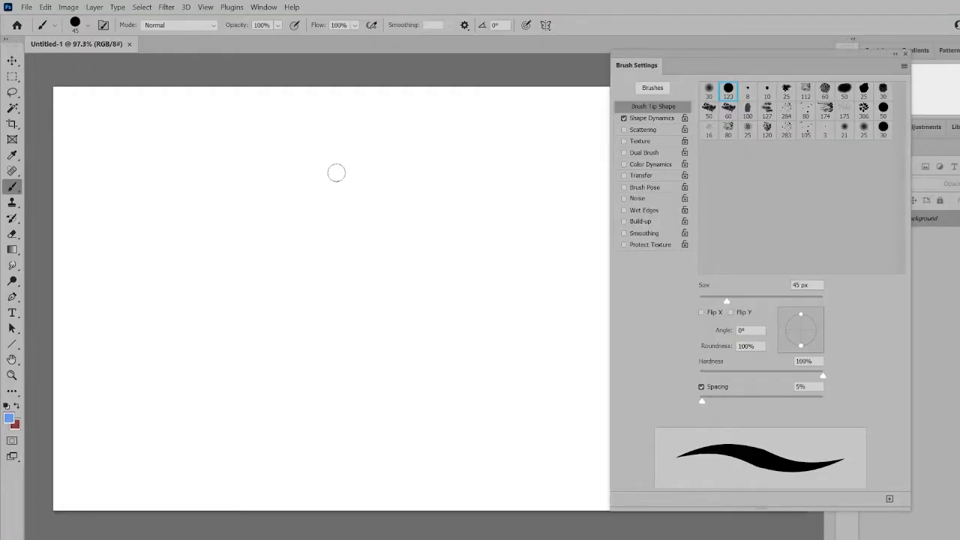
pyautogui.moveTo(365, 154); pyautogui.dragTo(303, 245)
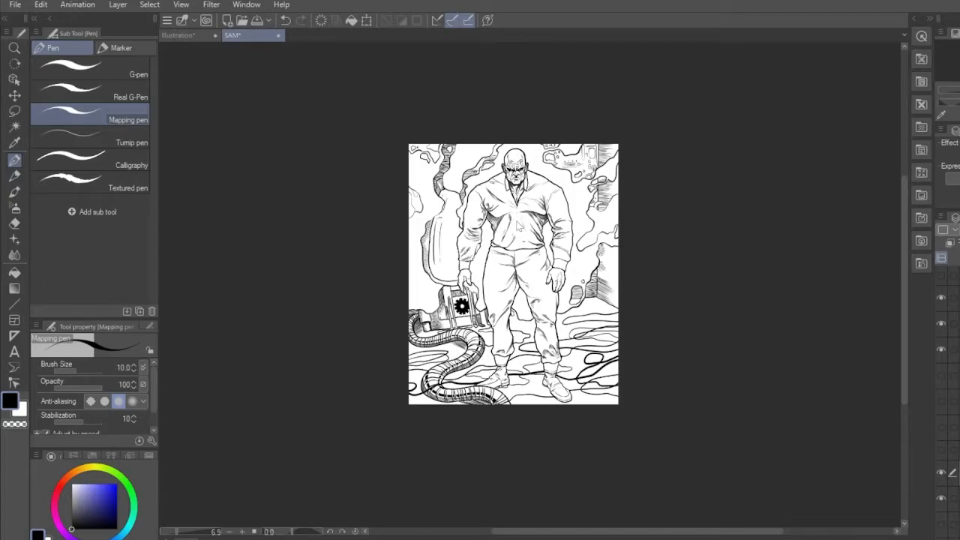
# - Bring the SAM line-art of the bald man into view as its own canvas
pyautogui.scroll(3)
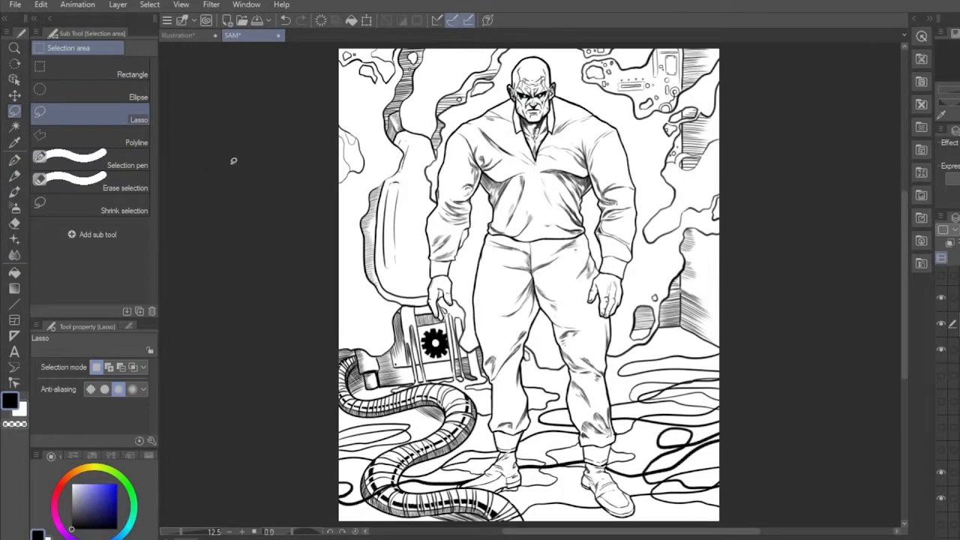
# - Cycle the Selection area sub tools from Lasso through Ellipse to Rectangle
pyautogui.click(132, 74)
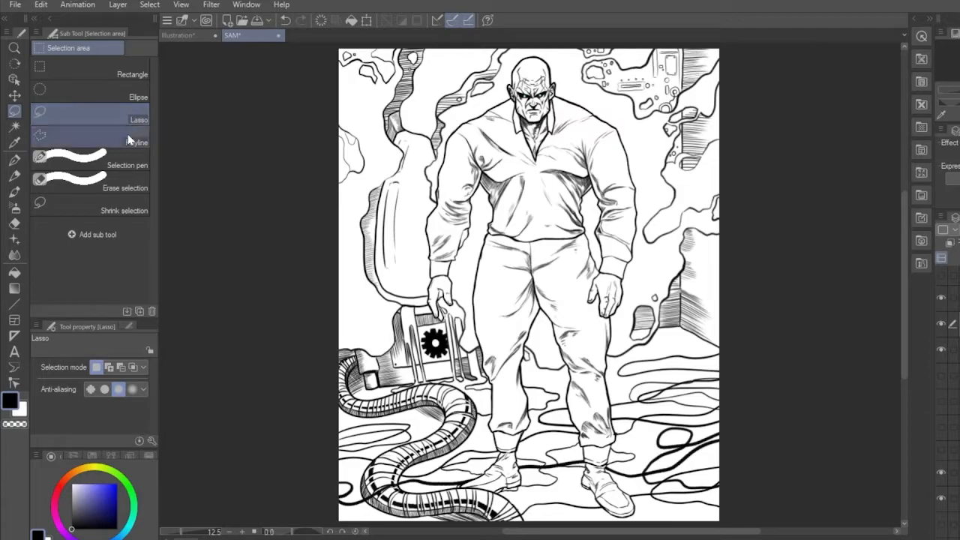
pyautogui.click(40, 88)
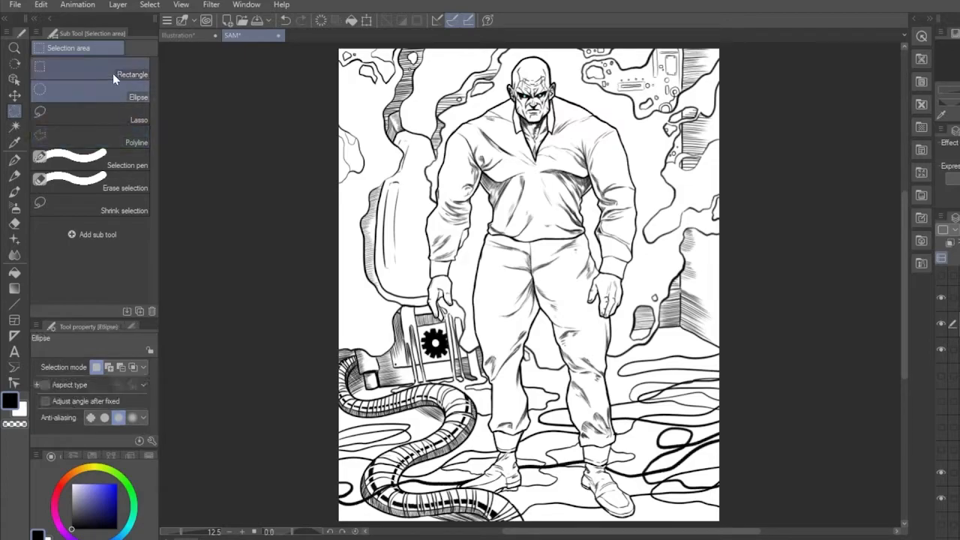
pyautogui.click(132, 73)
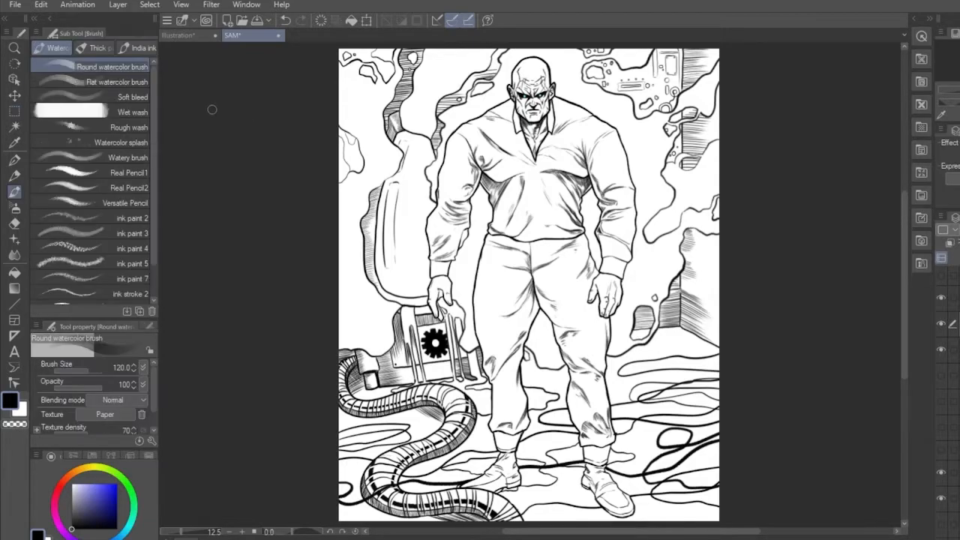
# - Choose the Round watercolor brush, then the dw Charcoal 2 pencil
pyautogui.click(96, 48)
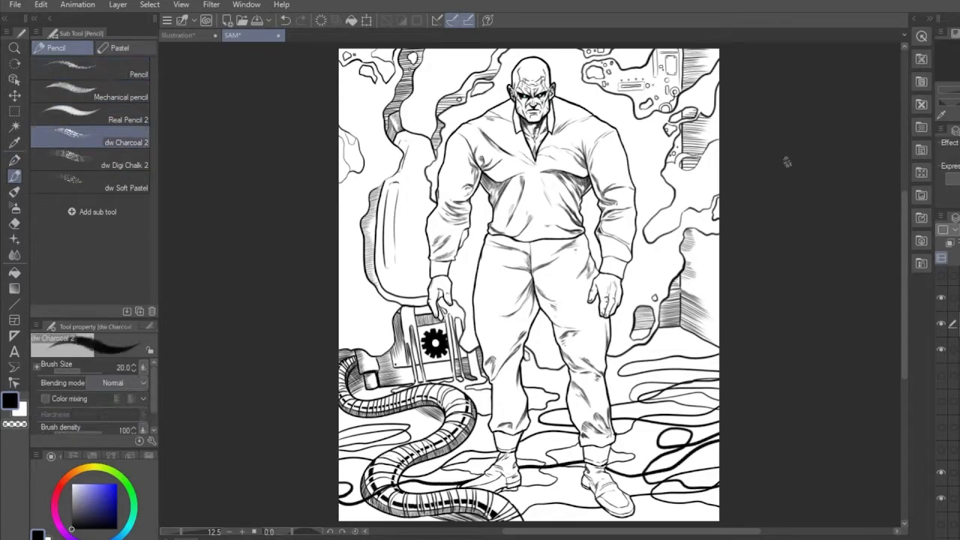
pyautogui.click(90, 68)
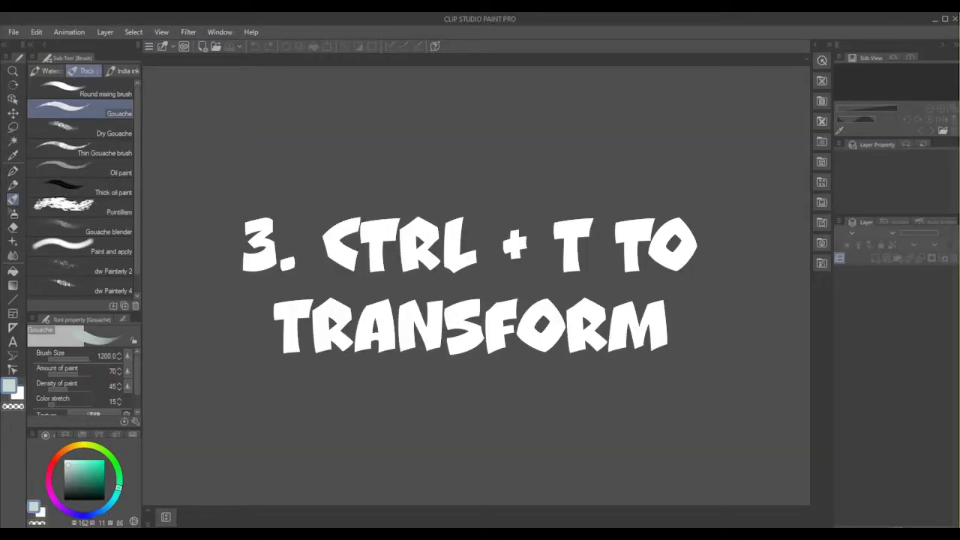
# - Transform the drawing layer (Ctrl+T) and shrink it toward the page's upper left
pyautogui.press('ctrl+t')
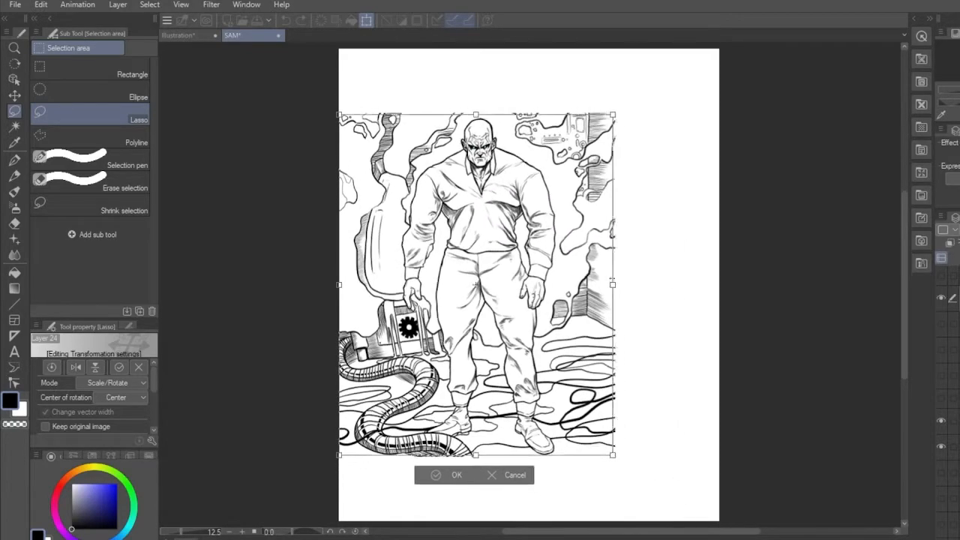
pyautogui.moveTo(613, 284); pyautogui.dragTo(525, 288)
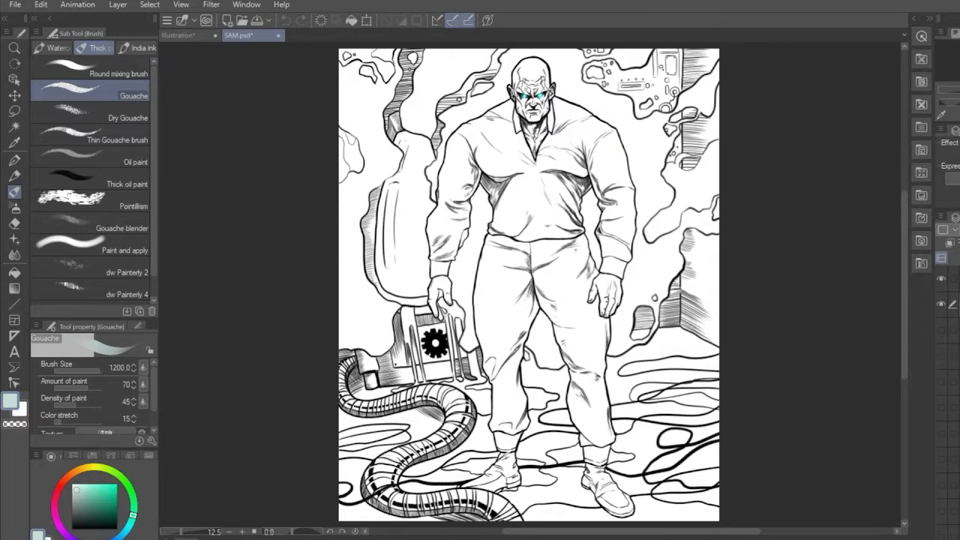
# - Select the Gradient tool with the background colour stripe preset
pyautogui.click(14, 288)
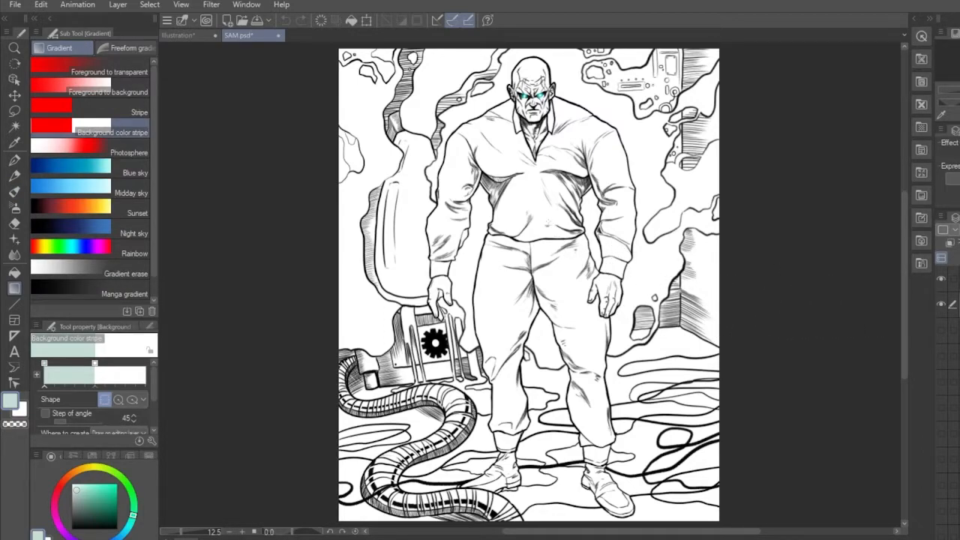